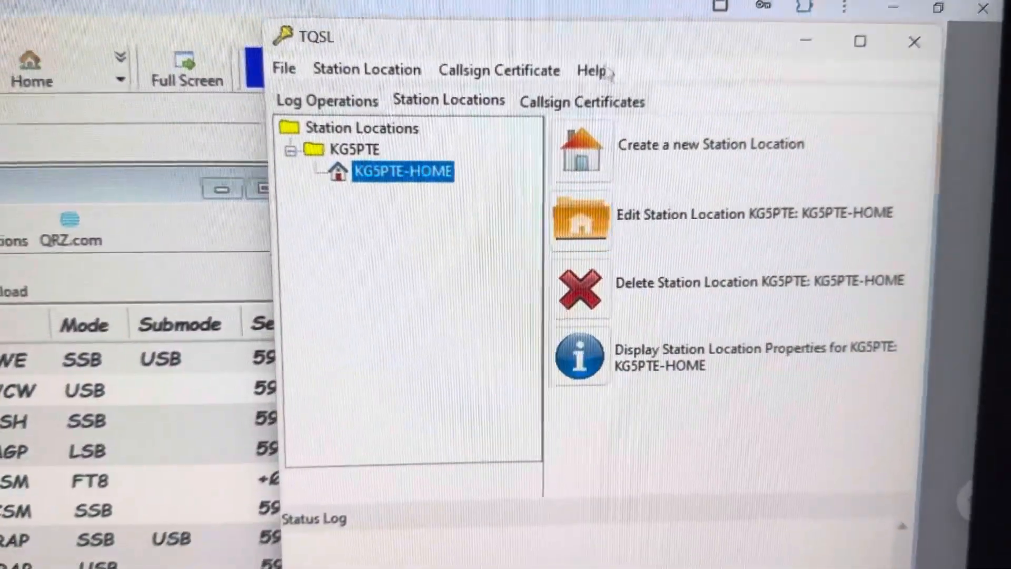
- Confirm via Help > Check for Updates that TQSL 2.7.2 is current and dismiss the notice
click(621, 47)
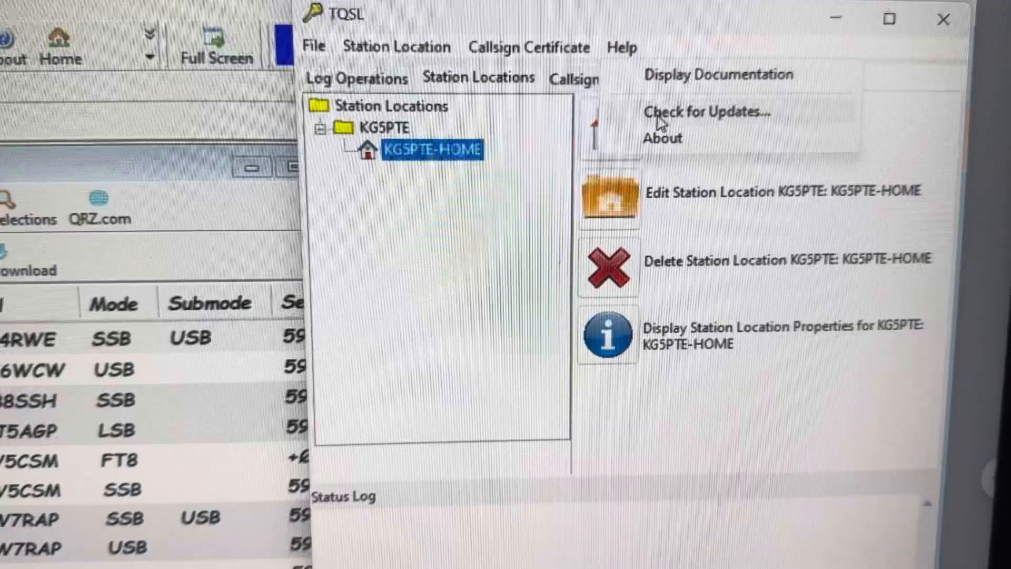
click(706, 111)
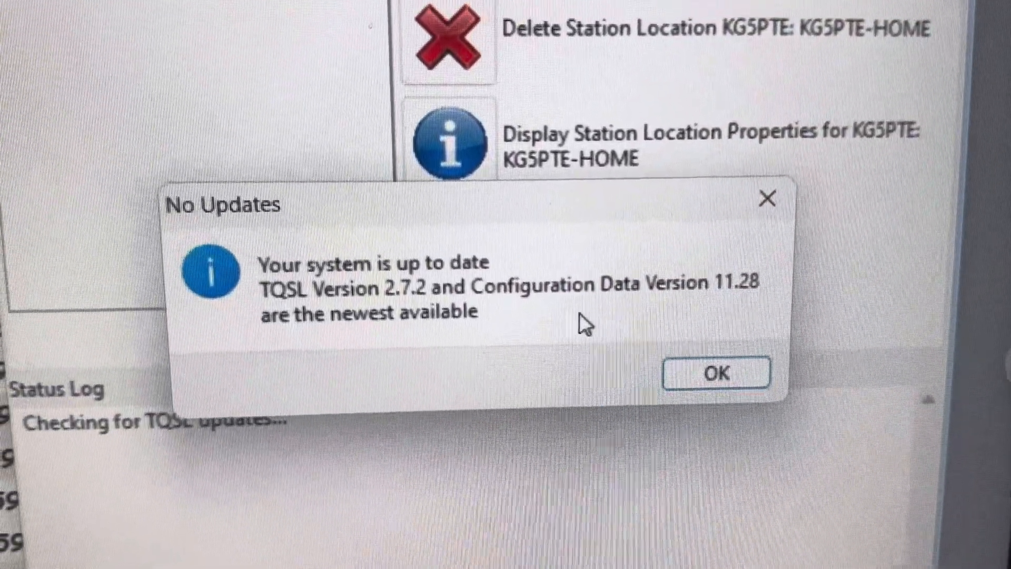
click(714, 373)
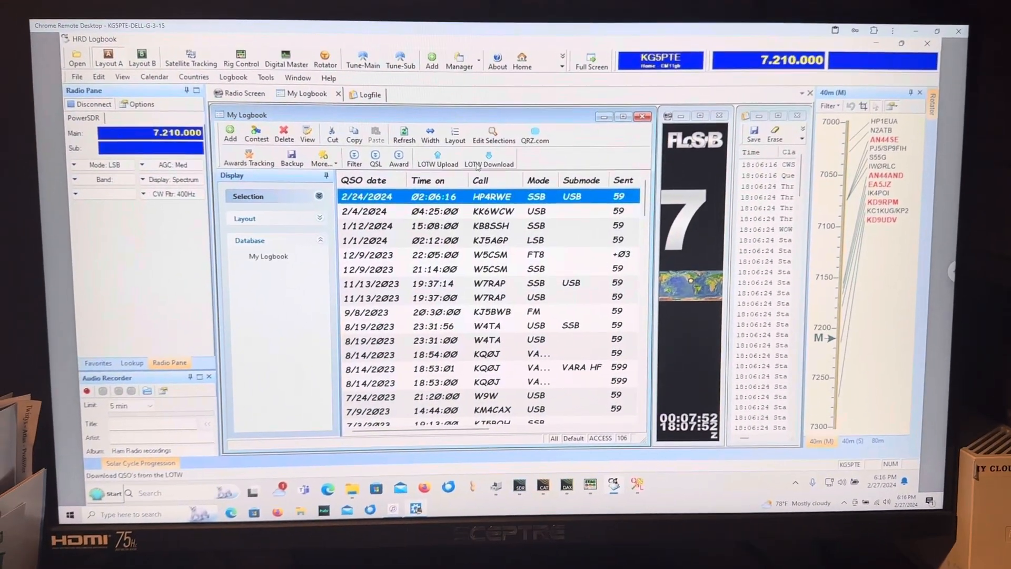
click(436, 157)
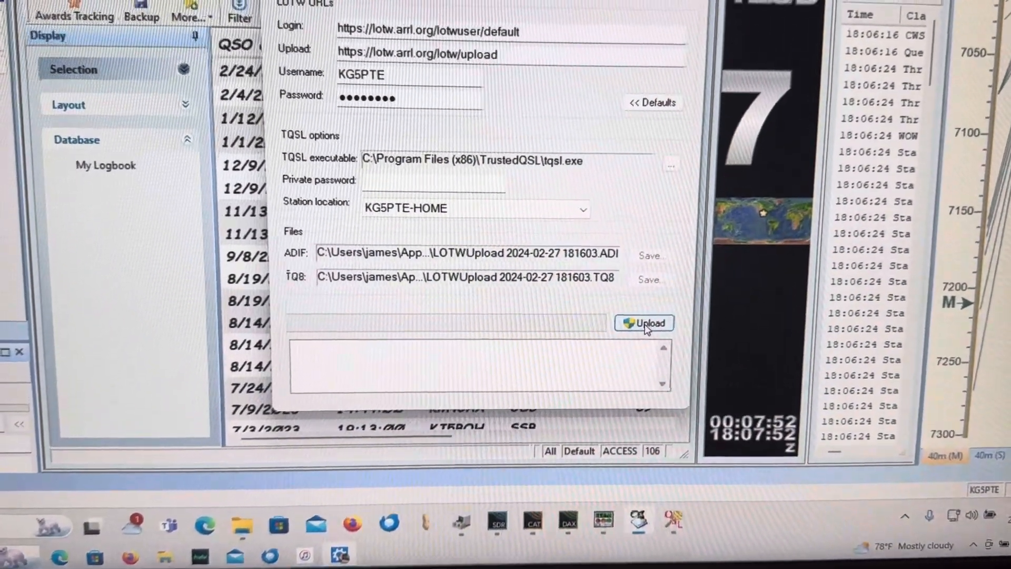
click(644, 324)
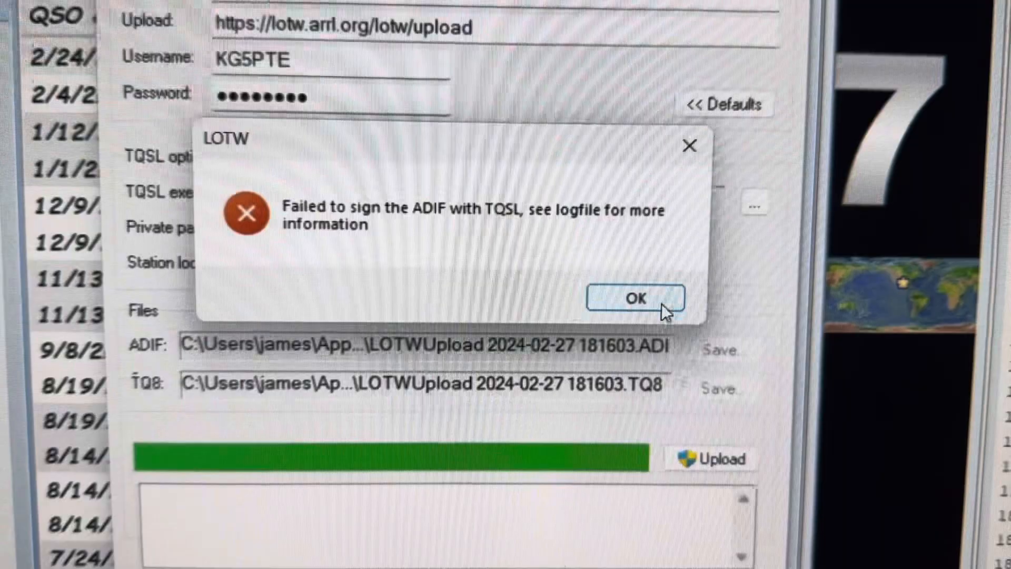
- Dismiss the signing error, retry the LoTW upload, and dismiss the repeated failure
click(635, 299)
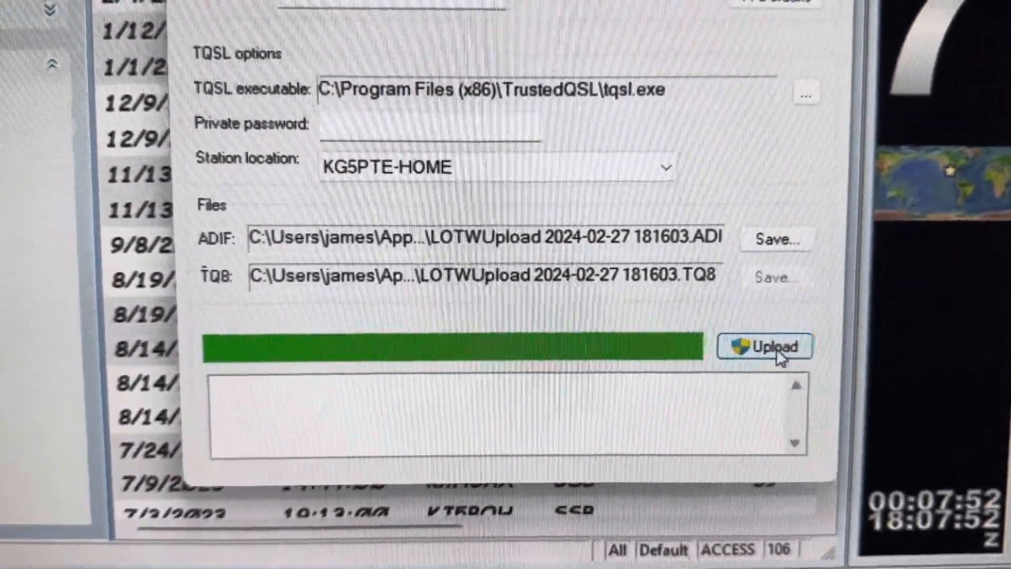
click(765, 346)
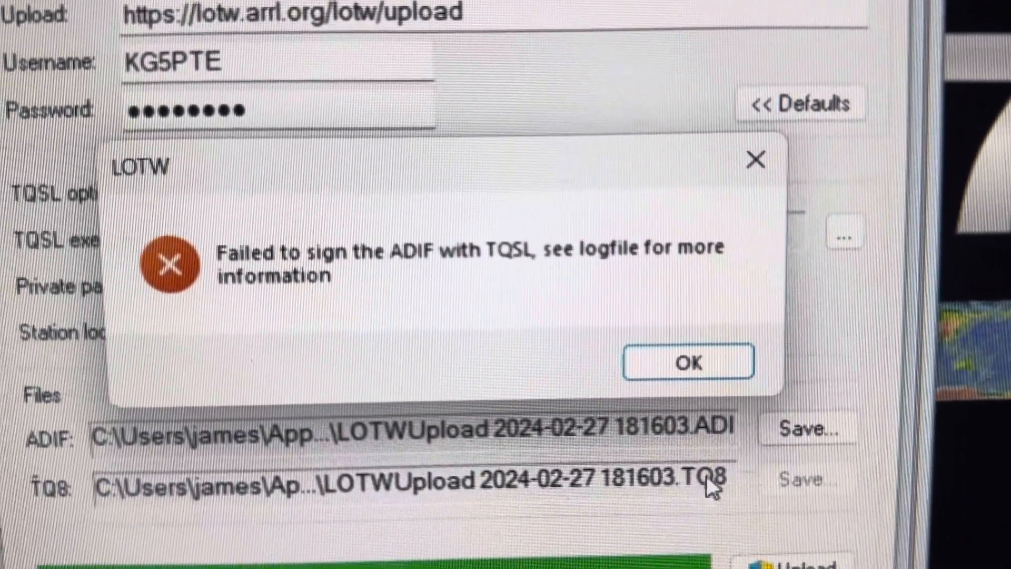
click(687, 361)
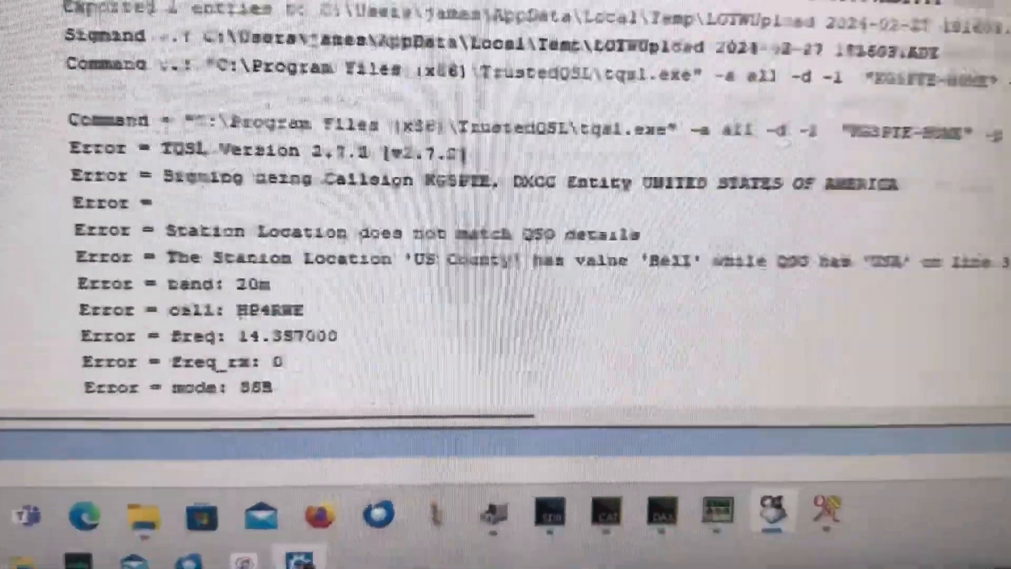
- Scroll the logfile to the TQSL error about station county 'Bell' not matching the QSO
scroll(down, 3)
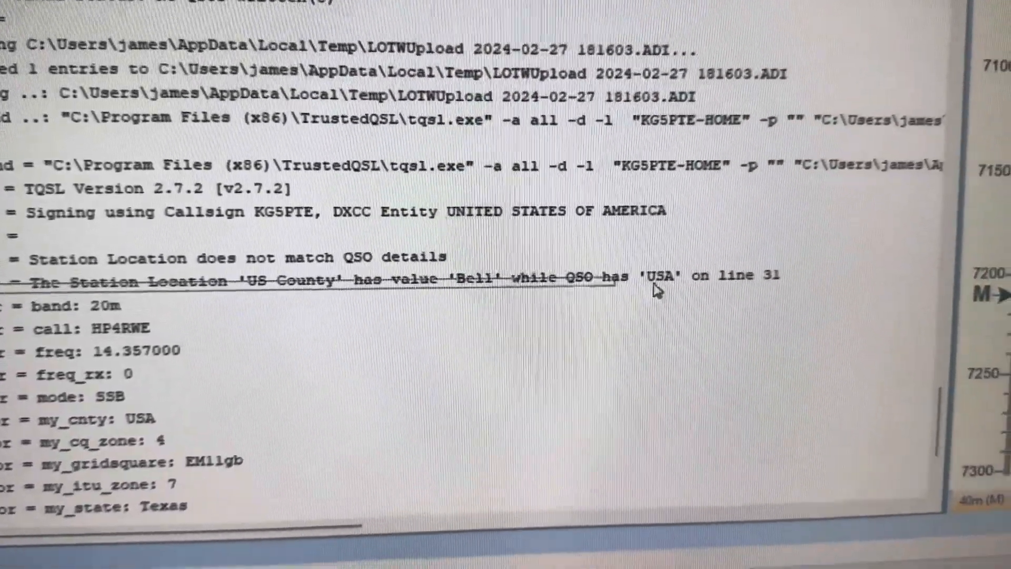
scroll(up, 3)
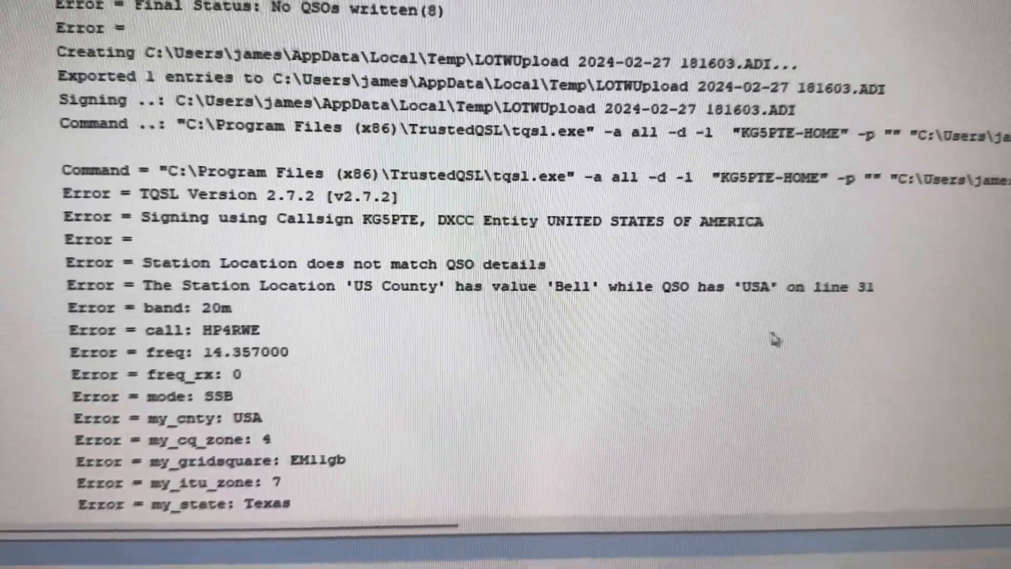
scroll(up, 3)
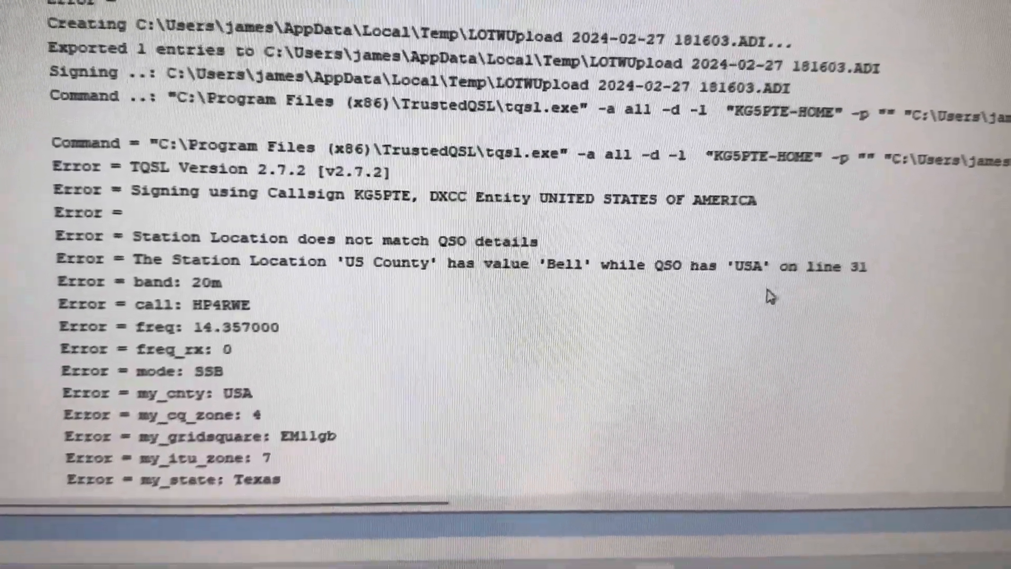
scroll(down, 3)
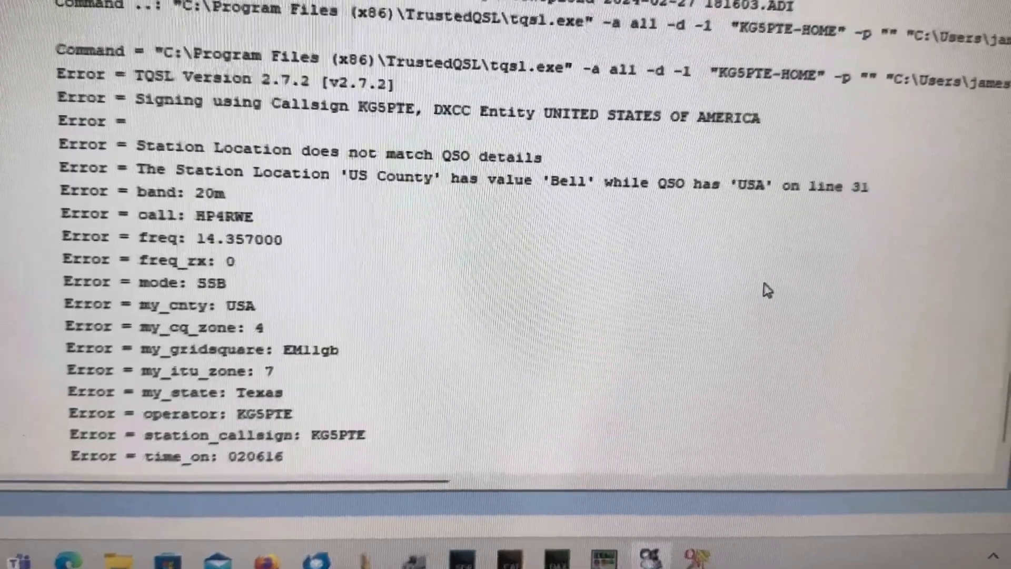
scroll(down, 3)
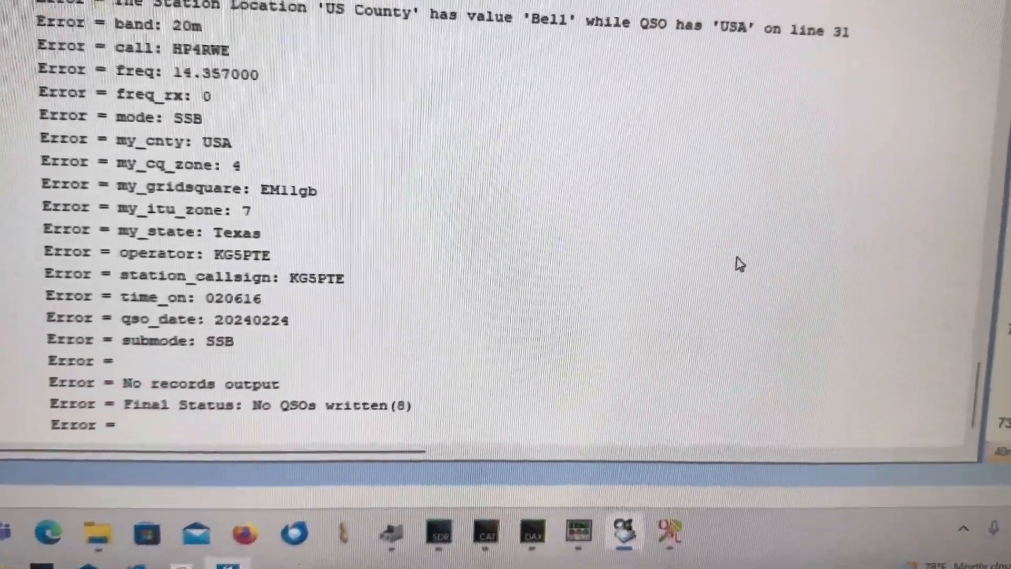
scroll(down, 3)
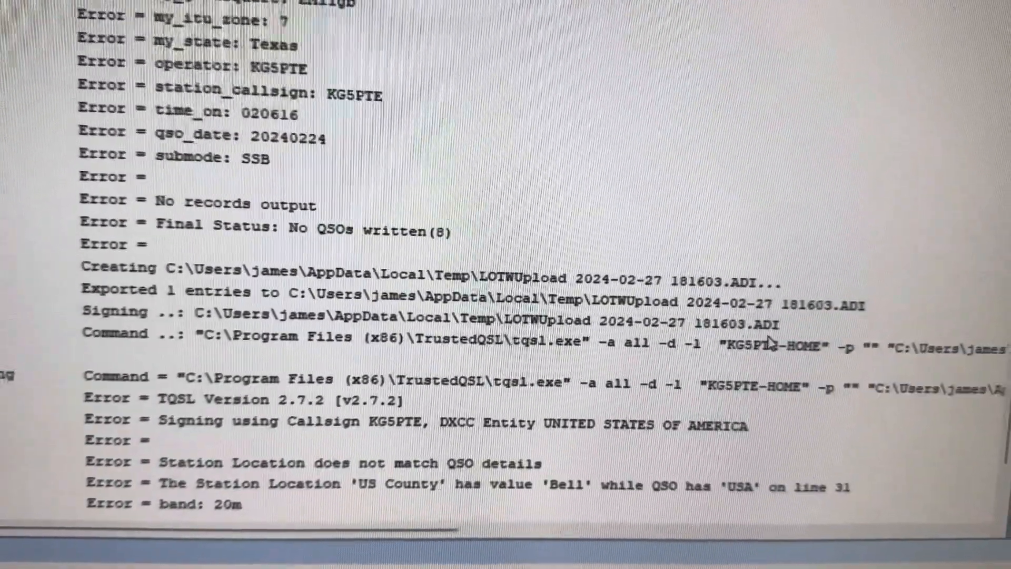
scroll(up, 3)
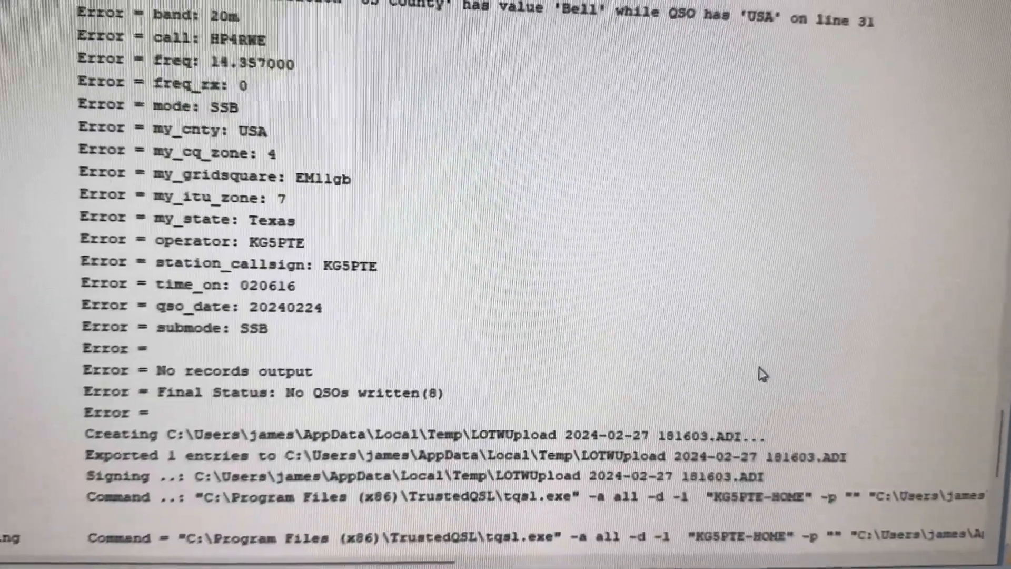
scroll(up, 3)
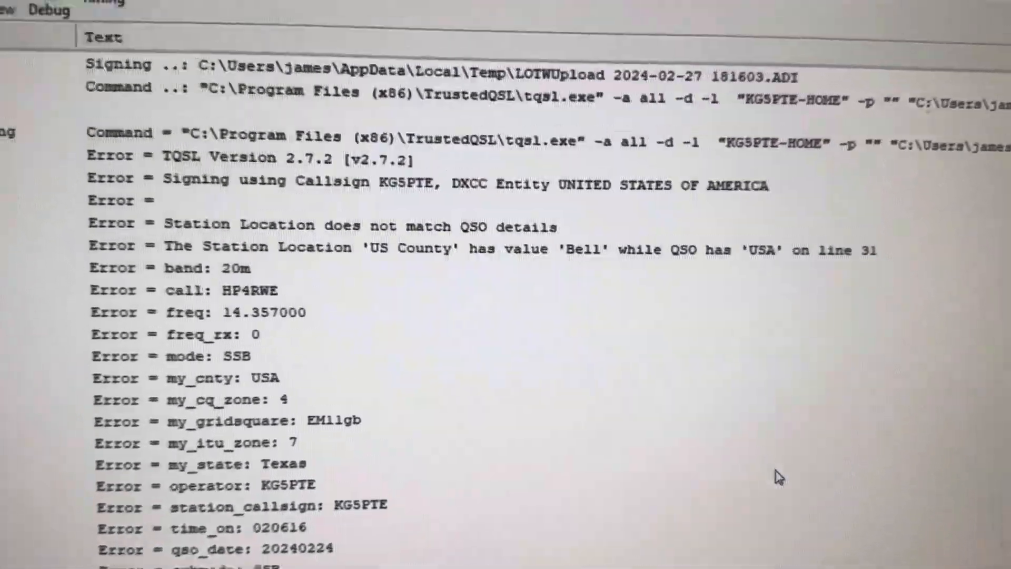